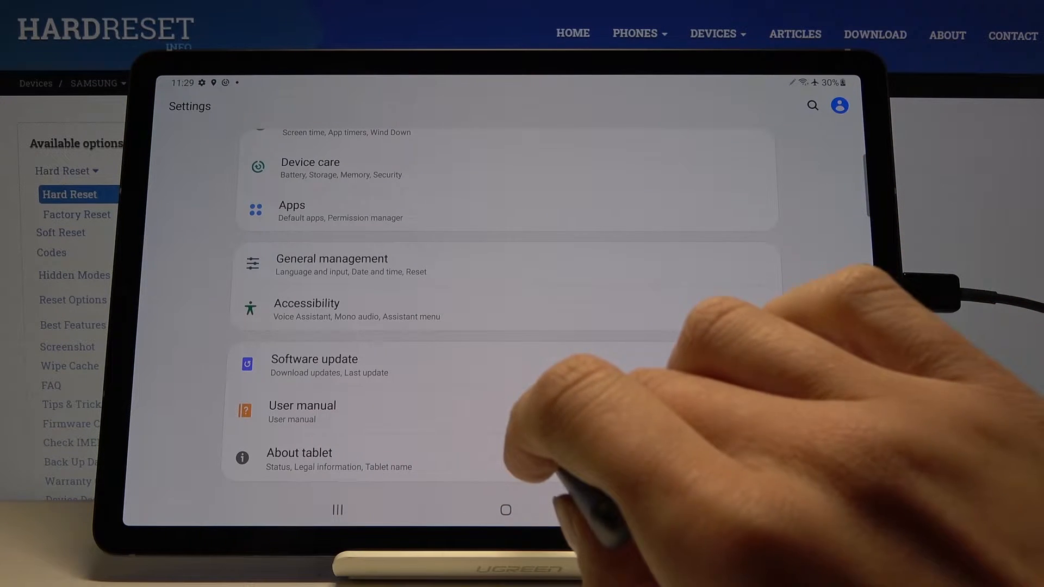
Open the User manual entry so Samsung's online manual loads in the browser.
click(301, 405)
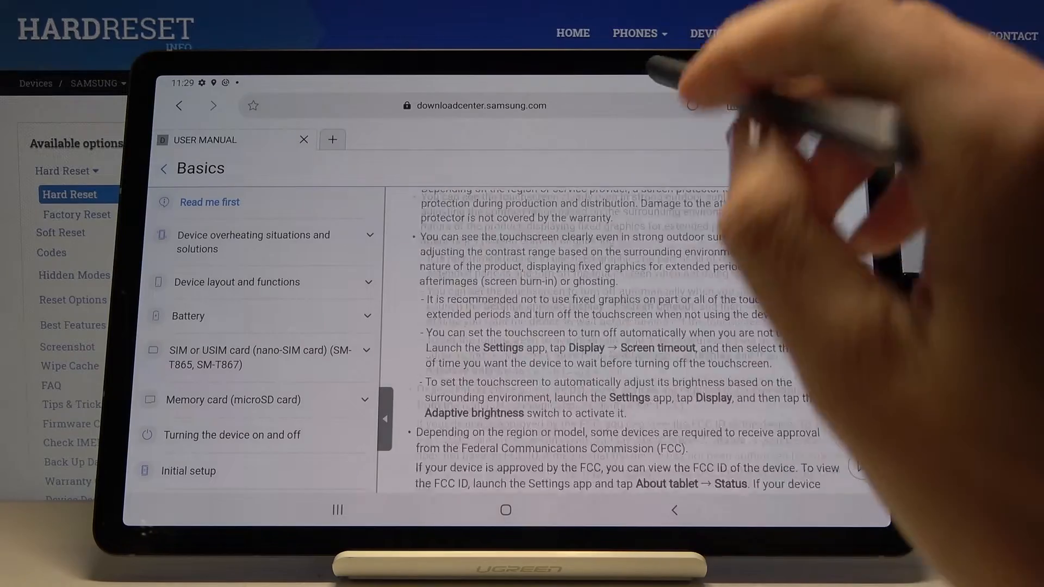
Expand the Battery and SIM or USIM card topics in Basics, then return to the manual home page.
click(209, 203)
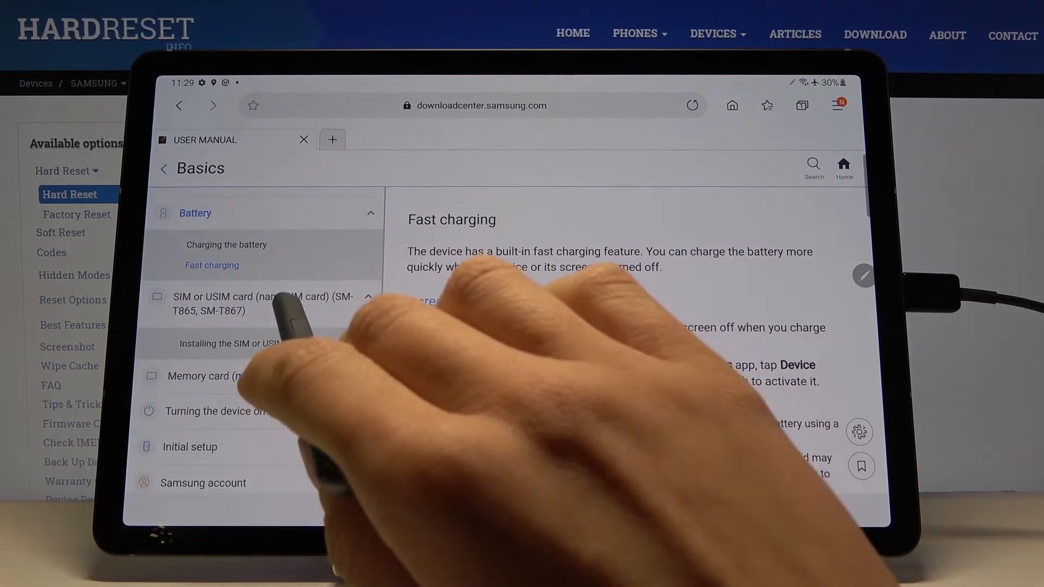
click(266, 303)
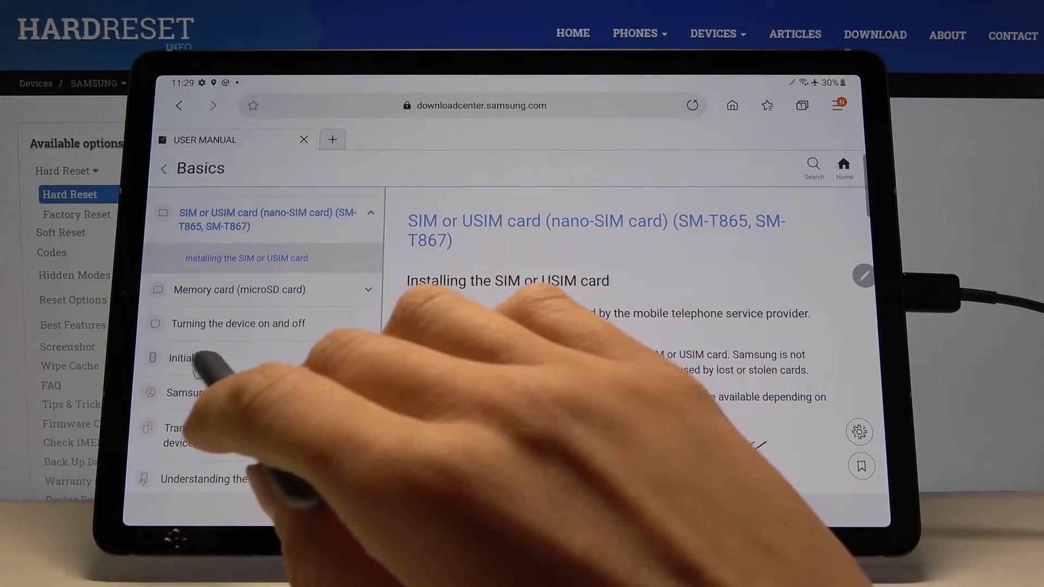
click(189, 357)
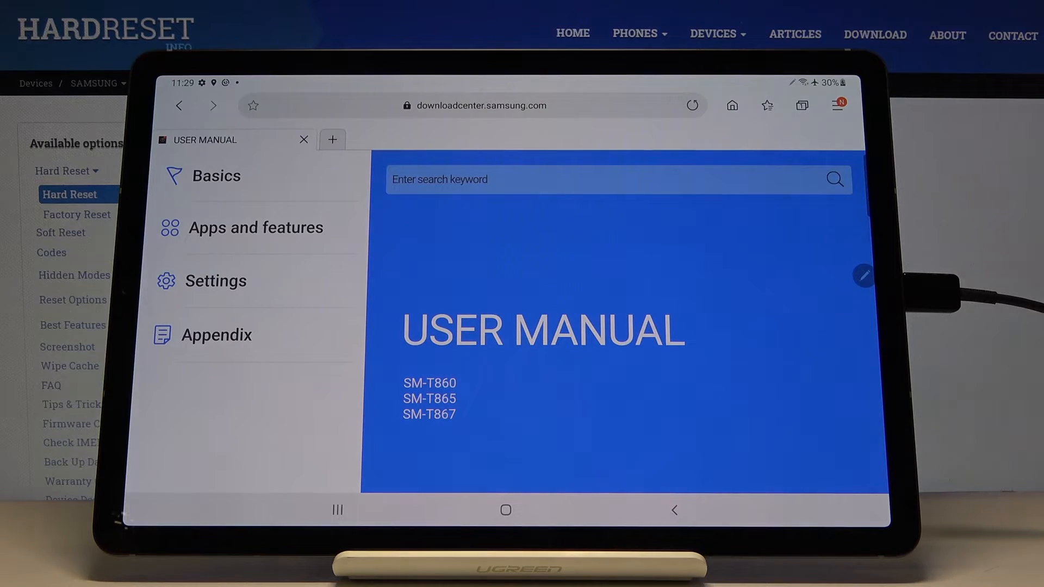
click(255, 227)
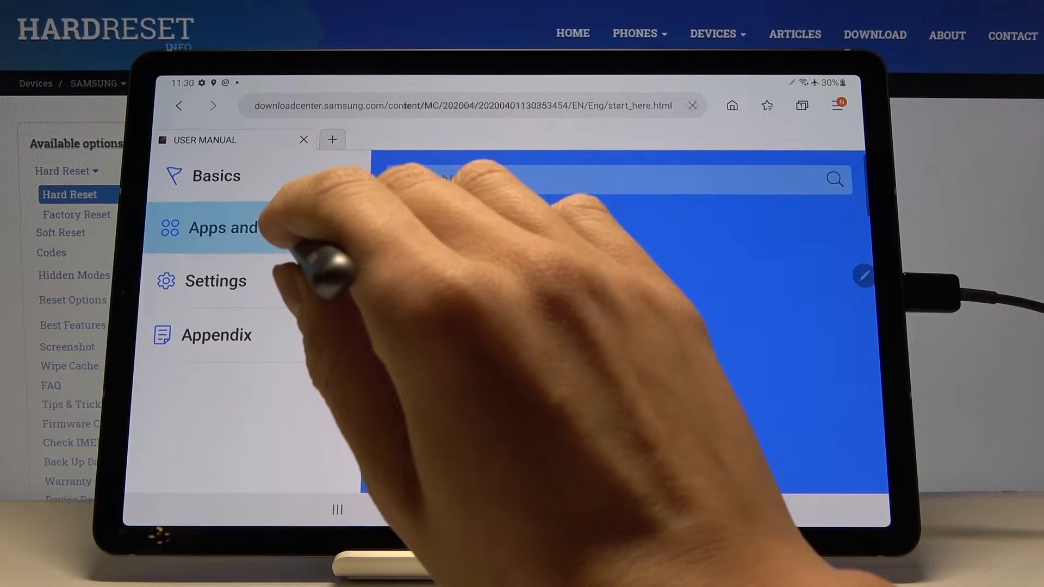
click(223, 228)
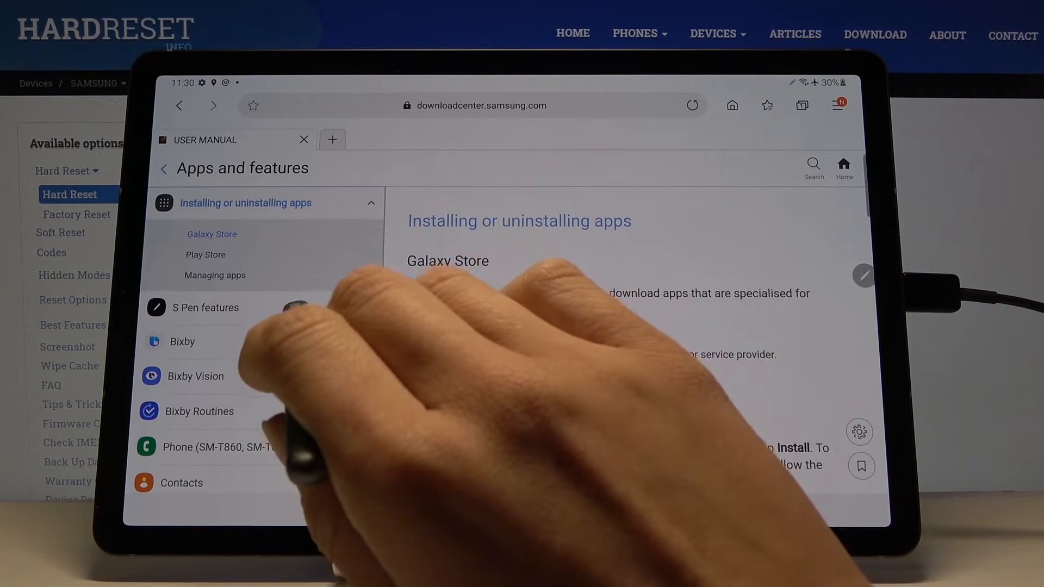
click(207, 307)
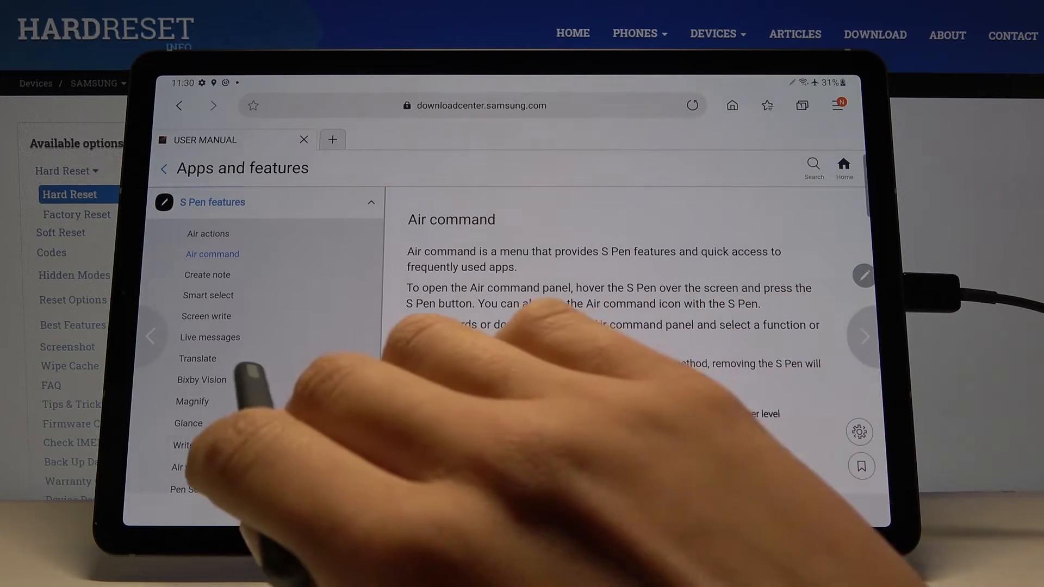
click(198, 357)
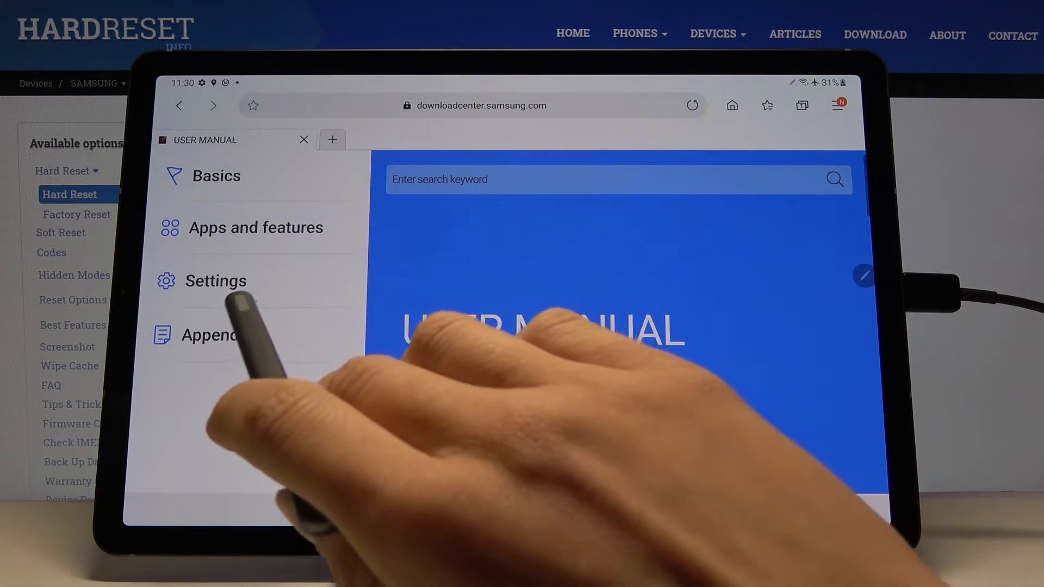
View the manual's Settings section with its Connections topics, then go to the tablet home screen.
click(215, 281)
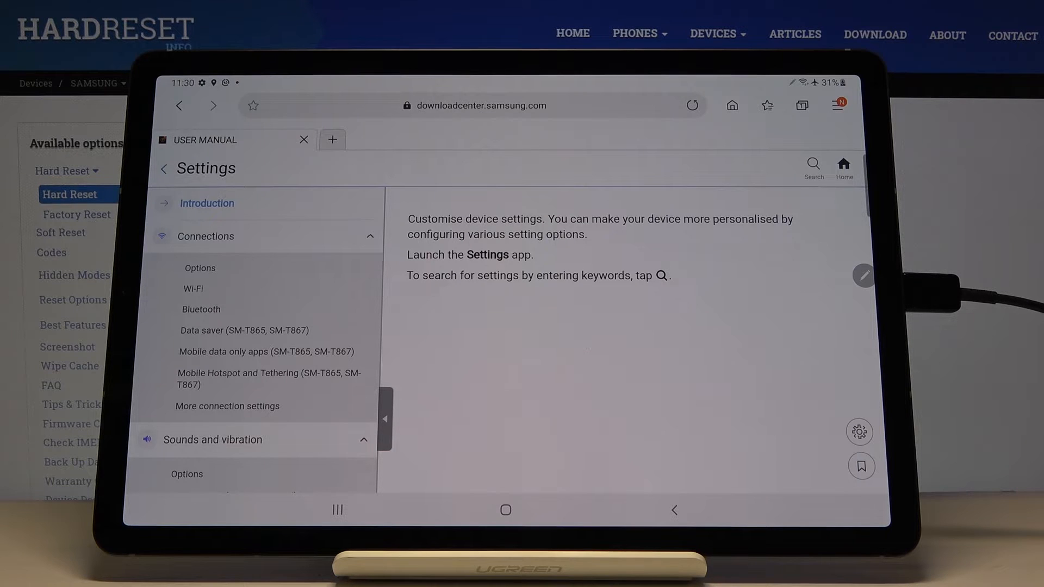
mouse_move(672, 510)
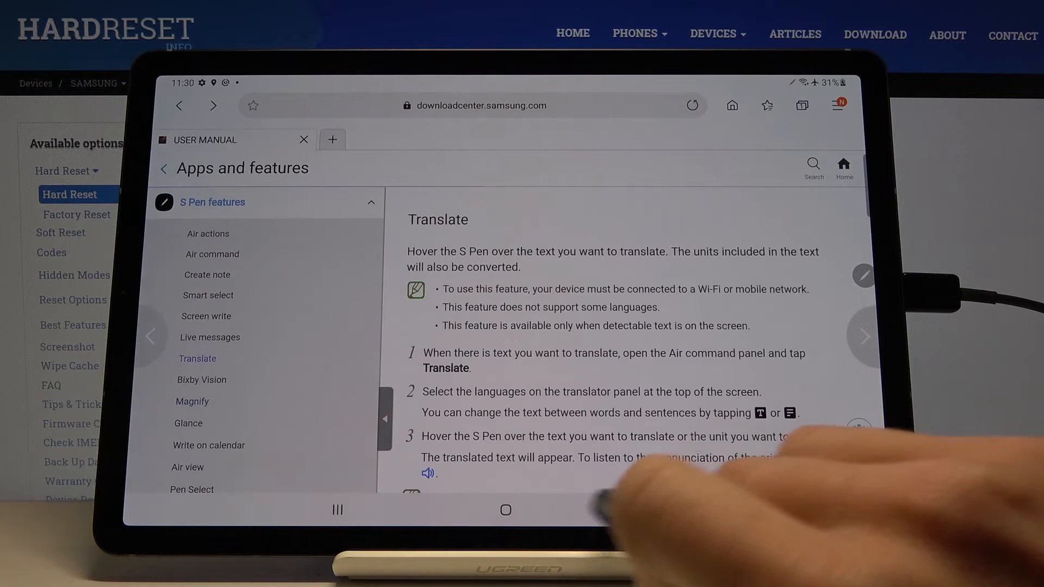
click(505, 510)
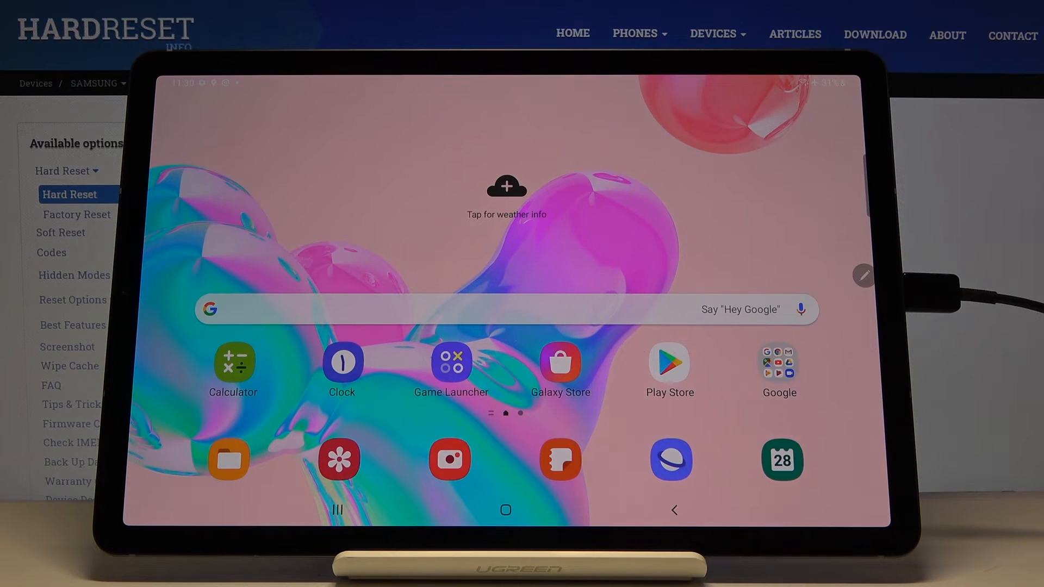